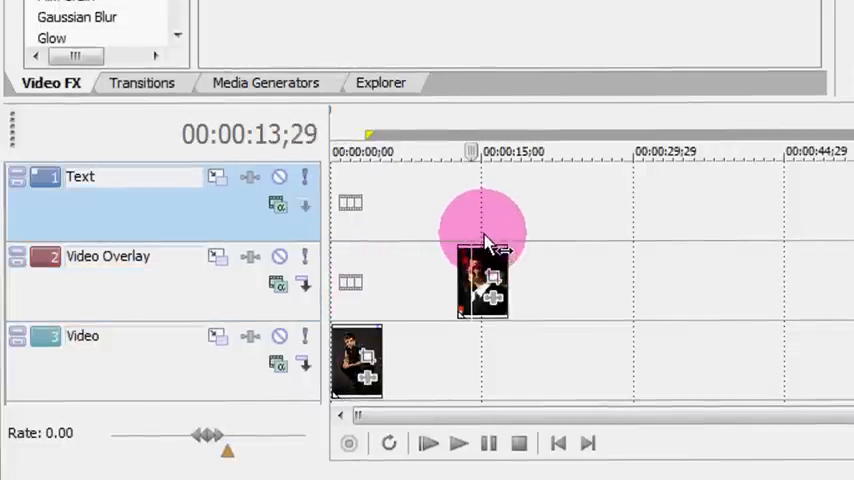
Move the second photo onto the Video Overlay track, aligned to the project start above the first photo.
drag(482, 280, 358, 280)
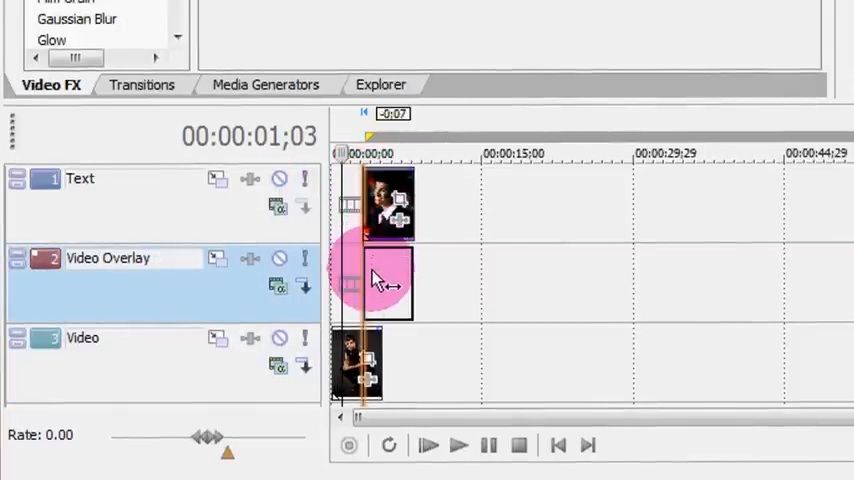
drag(384, 204, 390, 280)
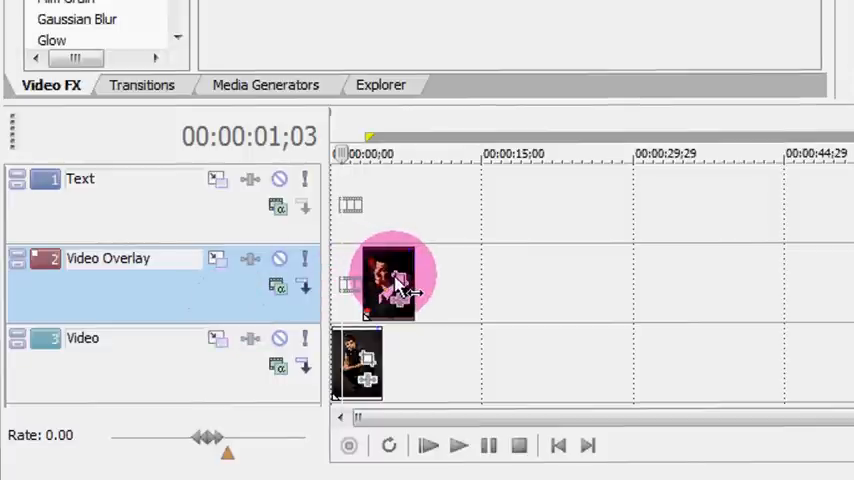
drag(396, 280, 350, 280)
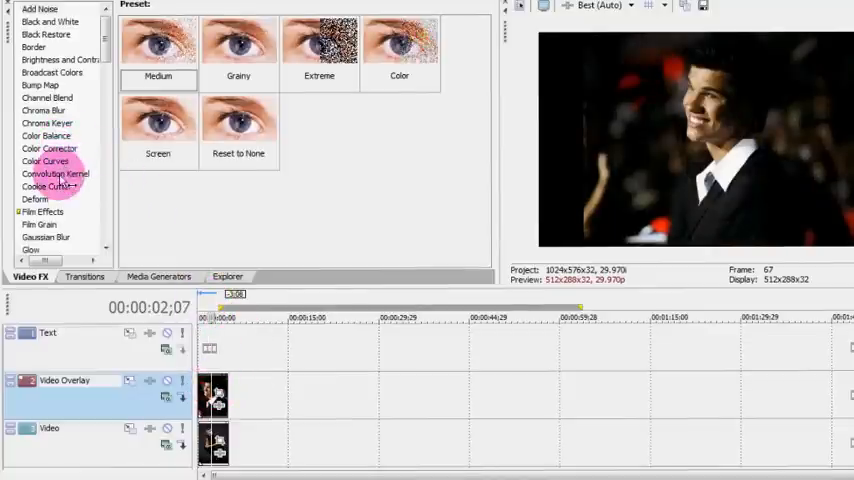
Drop the Cookie Cutter effect from Video FX onto the overlay photo event.
click(48, 188)
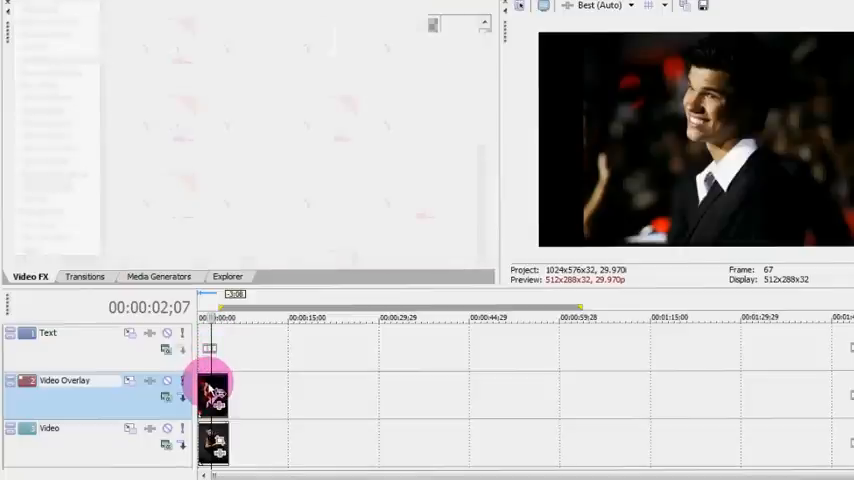
click(352, 92)
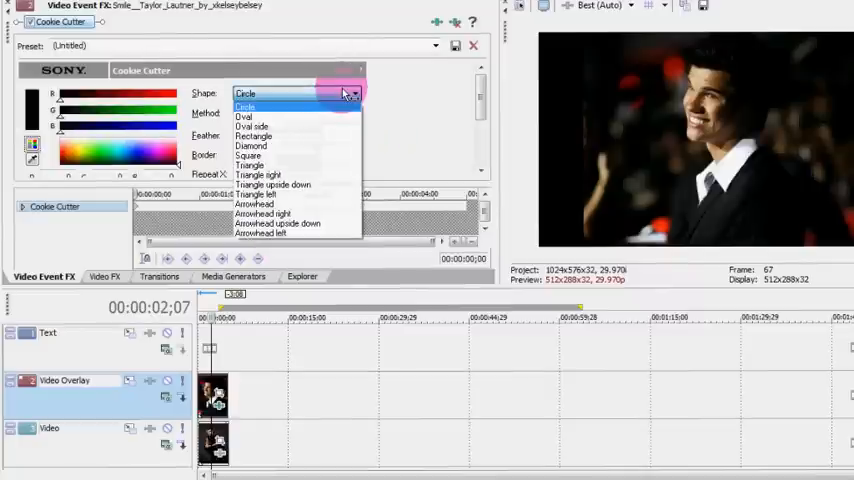
Set Cookie Cutter to Oval side, cut away all but section, and shift the cutout right.
click(252, 126)
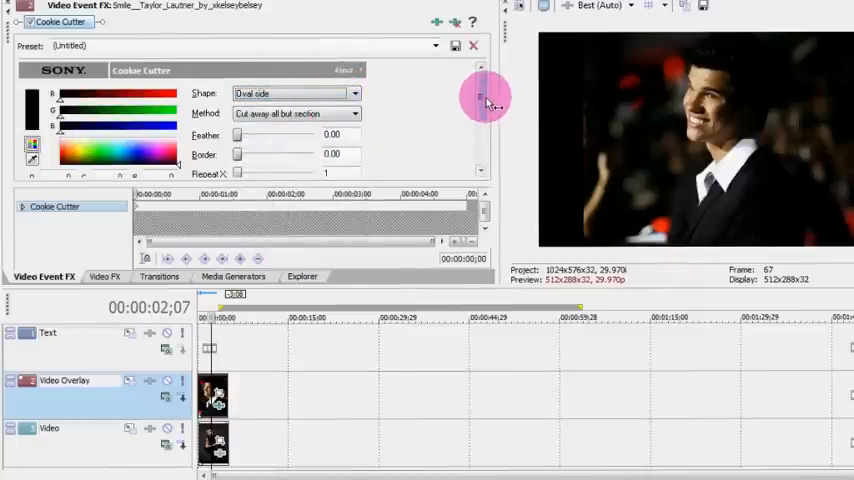
scroll(down, 3)
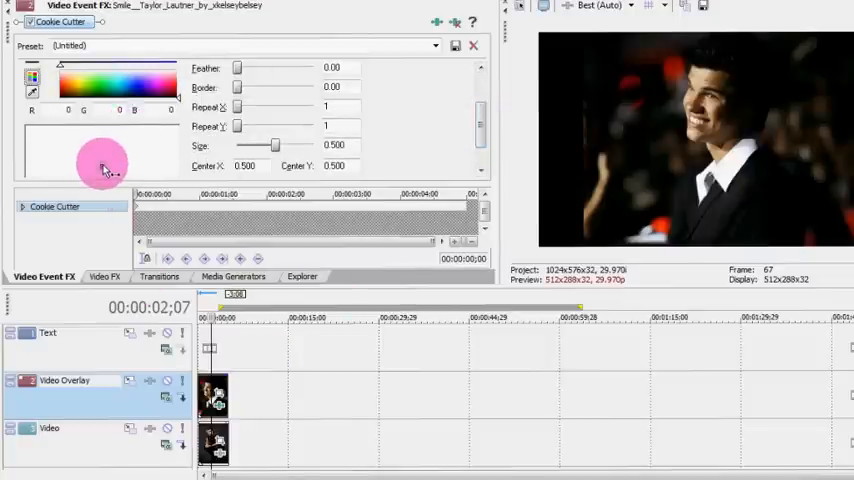
drag(104, 164, 32, 164)
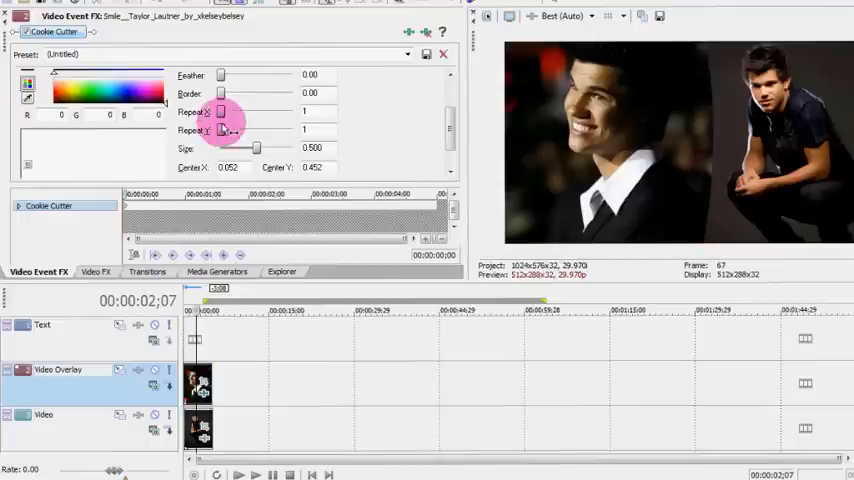
Drag the Cookie Cutter Repeat Y slider up to 10.
drag(220, 130, 292, 130)
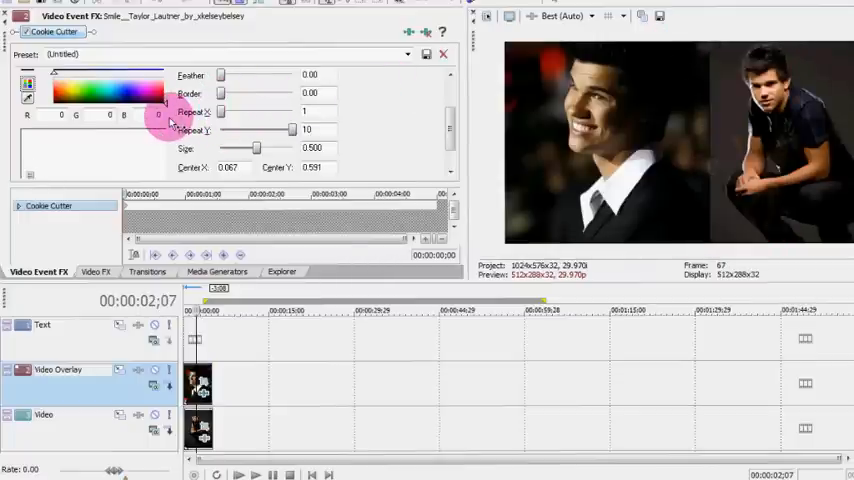
mouse_move(368, 136)
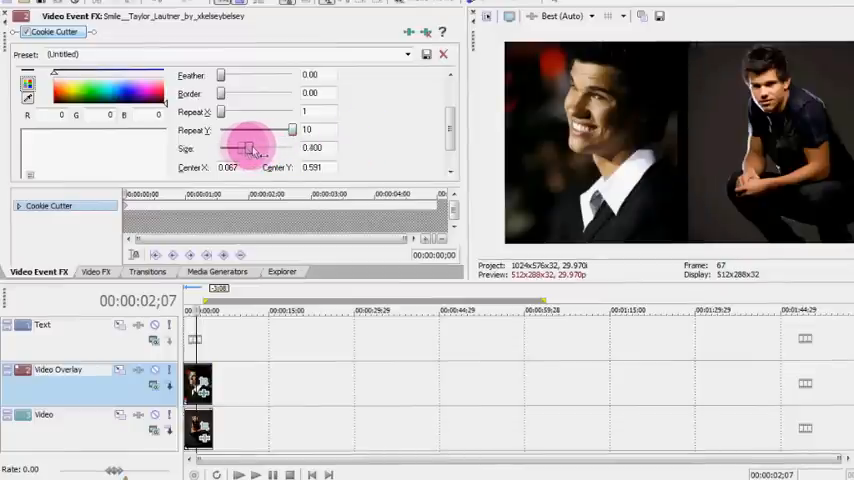
drag(250, 148, 252, 148)
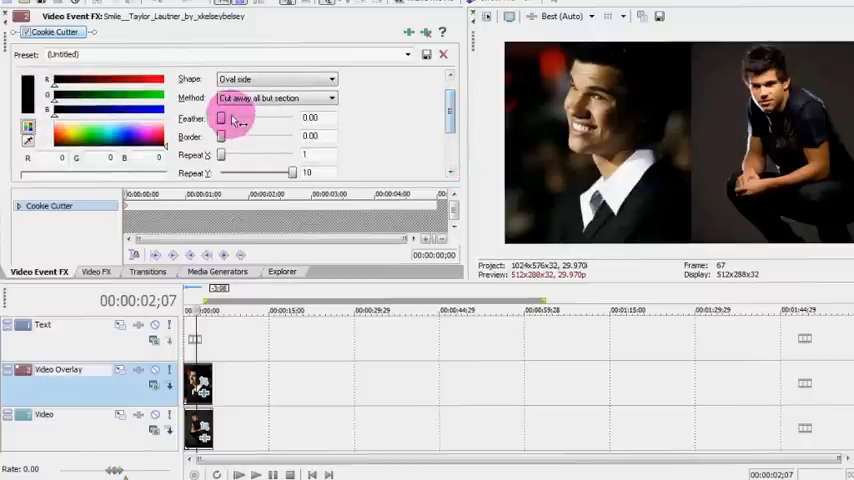
drag(220, 118, 284, 118)
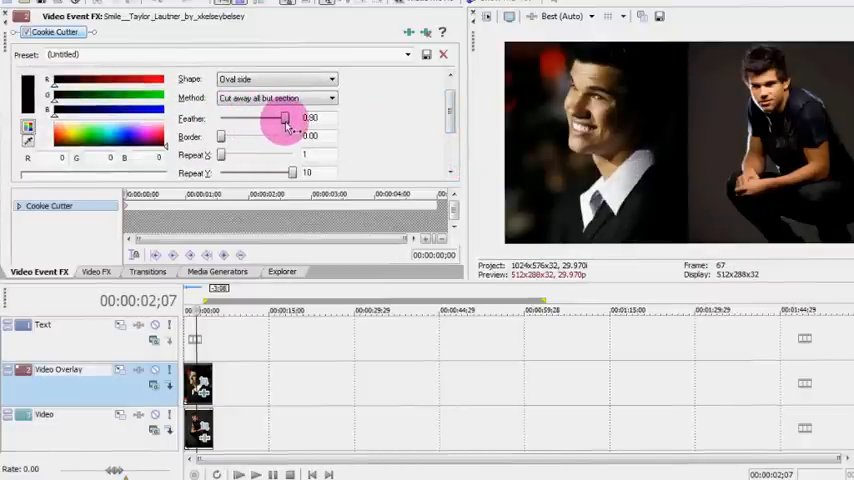
drag(288, 118, 222, 118)
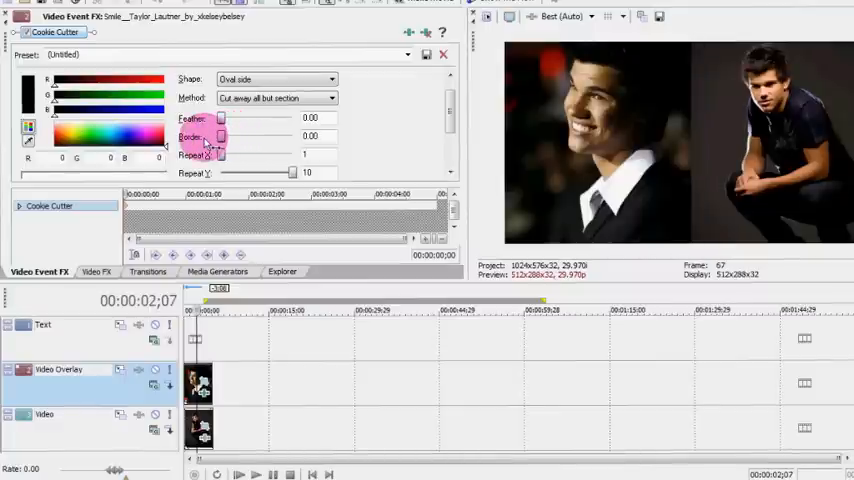
click(330, 96)
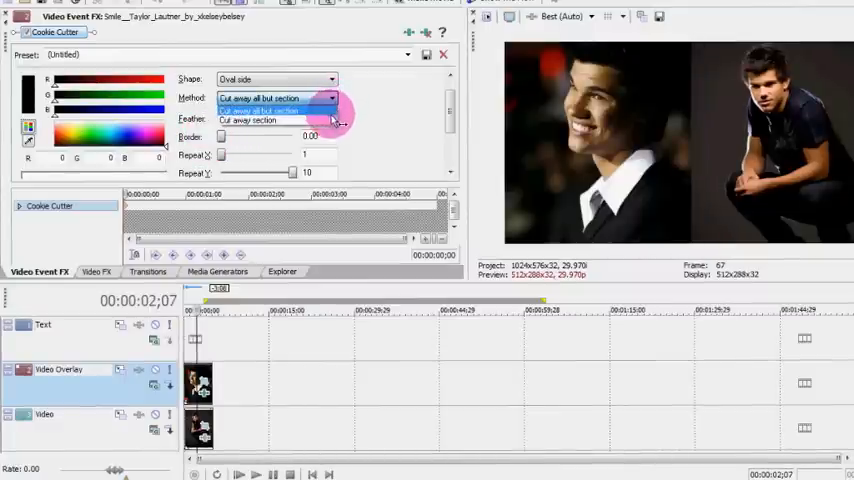
click(260, 120)
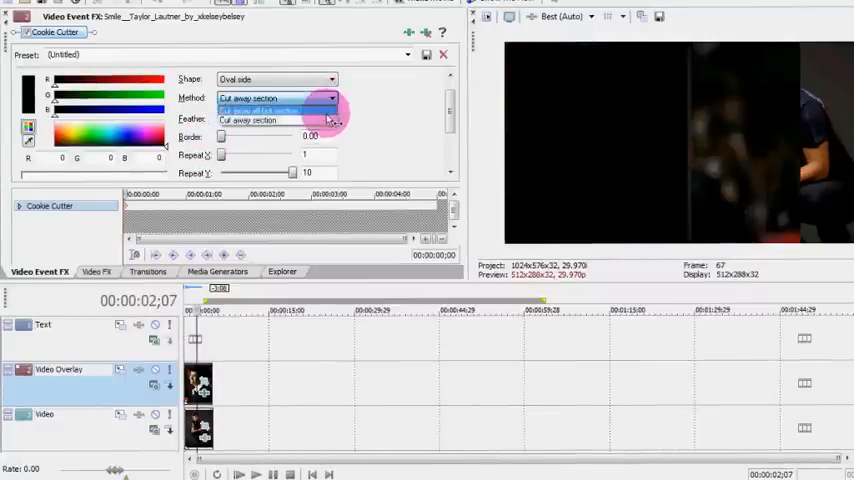
click(276, 110)
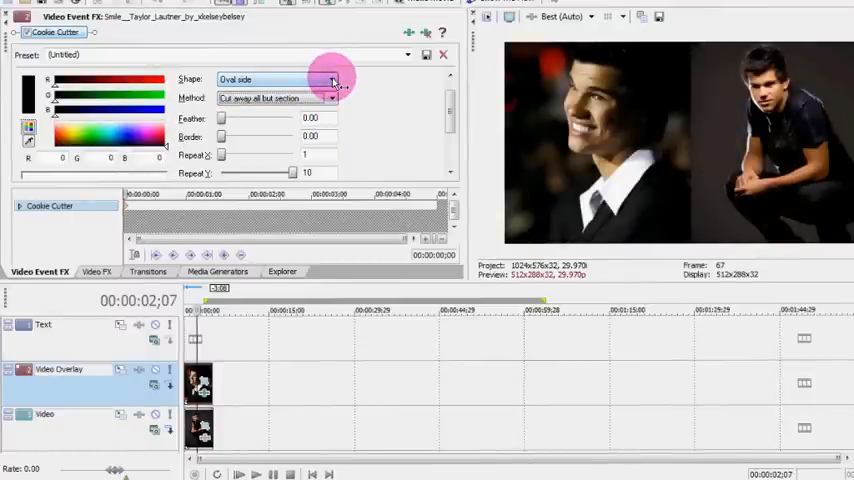
Change the Cookie Cutter shape from Oval side to Circle.
click(332, 80)
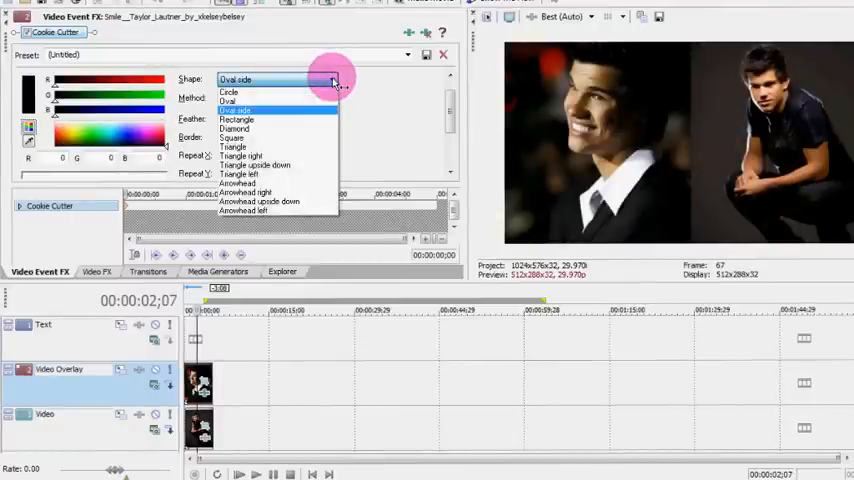
click(228, 92)
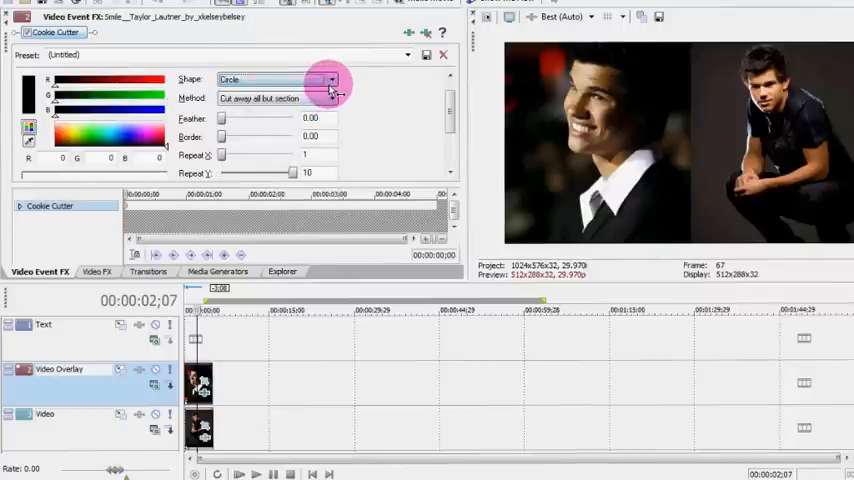
click(330, 80)
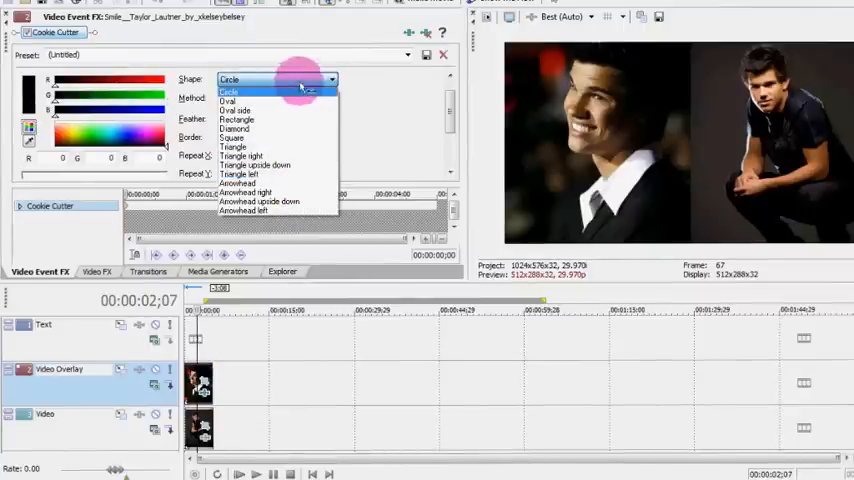
click(228, 92)
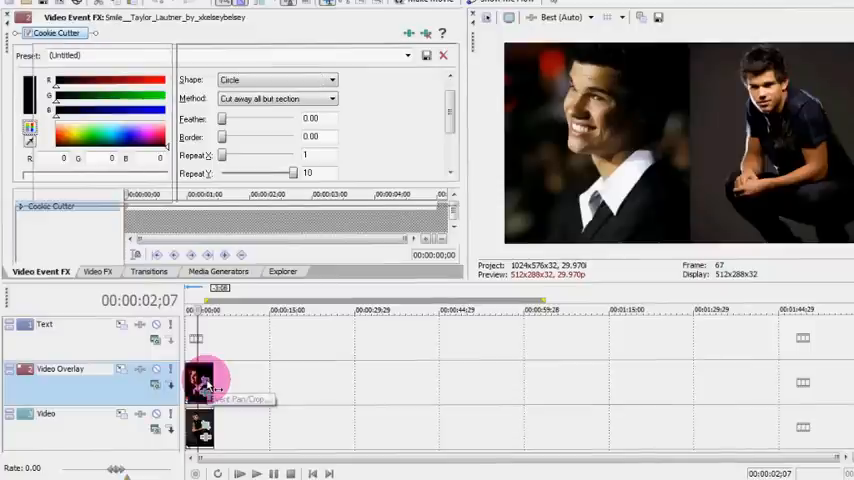
Bring up Event Pan/Crop for the portrait clip and move its keyframe playhead along the timeline.
click(204, 384)
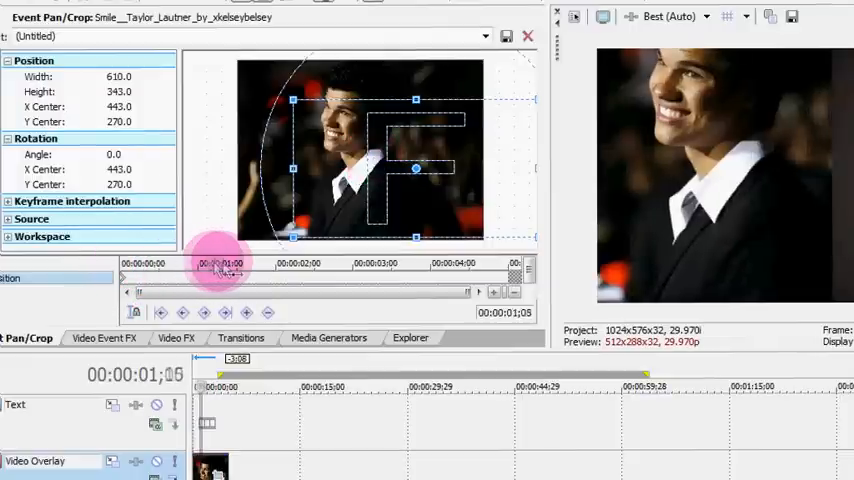
drag(220, 264, 456, 264)
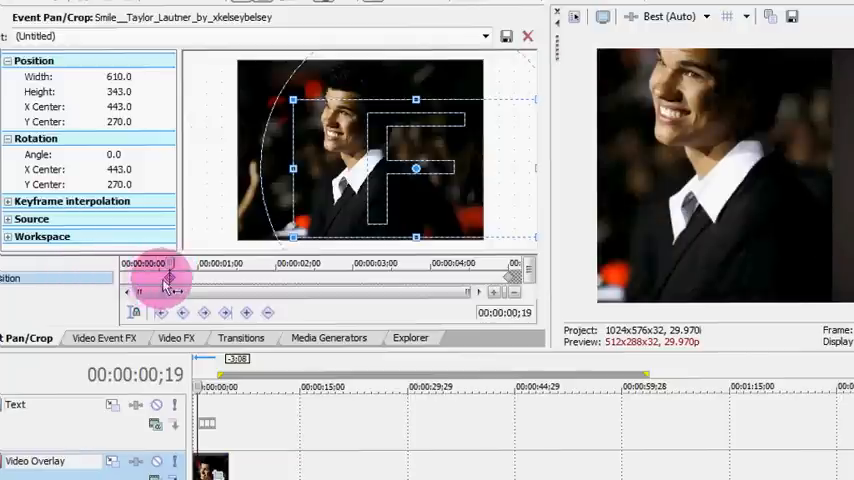
drag(416, 168, 416, 156)
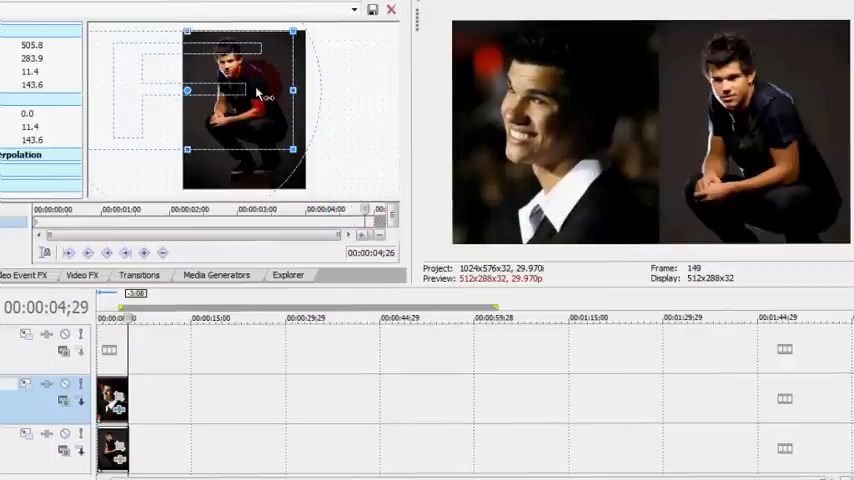
Nudge the crouching photo's crop frame so he sits better in the right-hand half.
drag(256, 92, 256, 112)
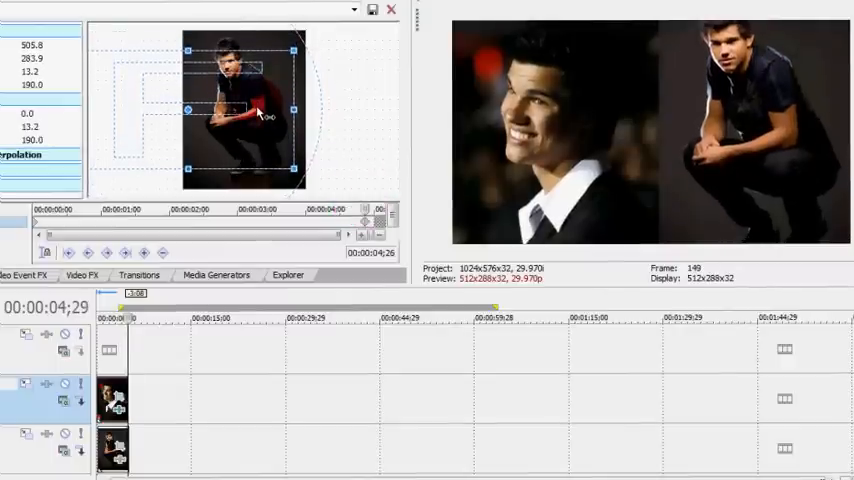